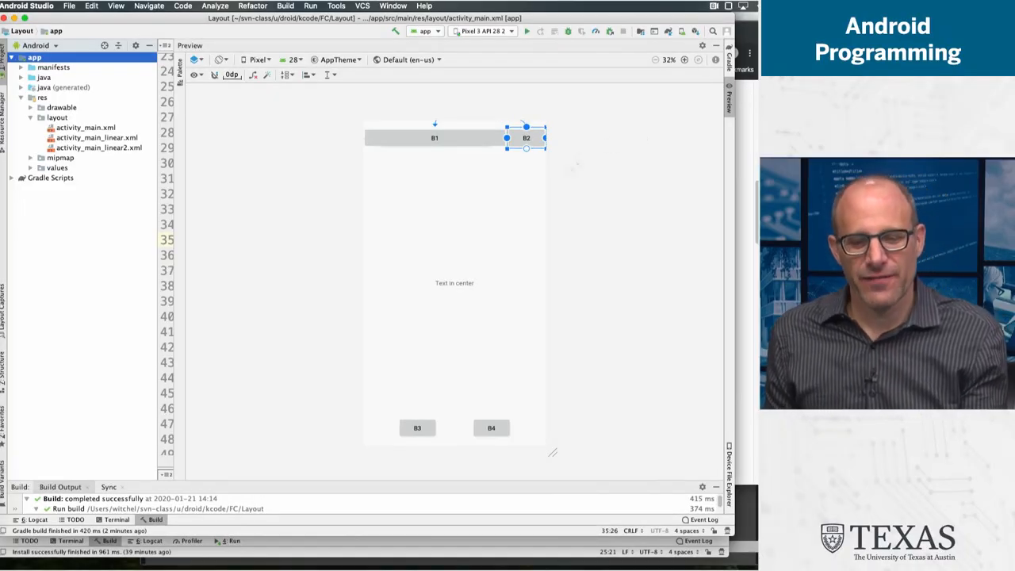
mouse_move(577, 219)
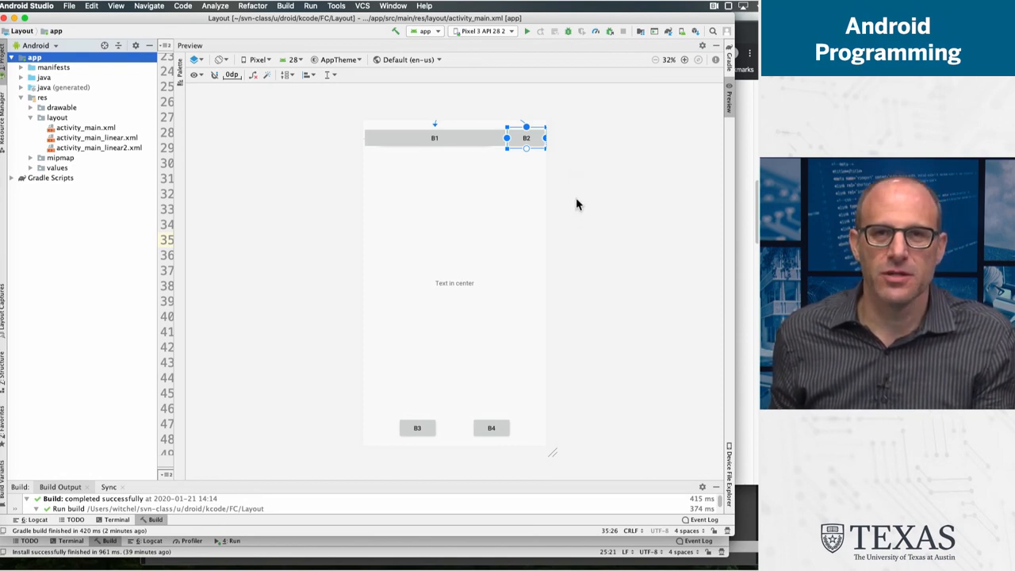
mouse_move(558, 151)
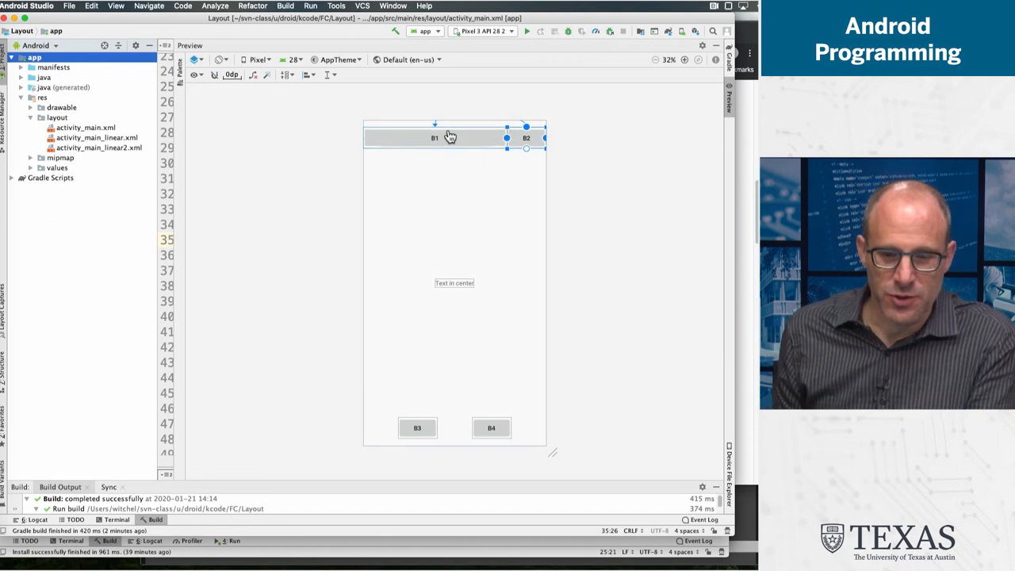
mouse_move(464, 292)
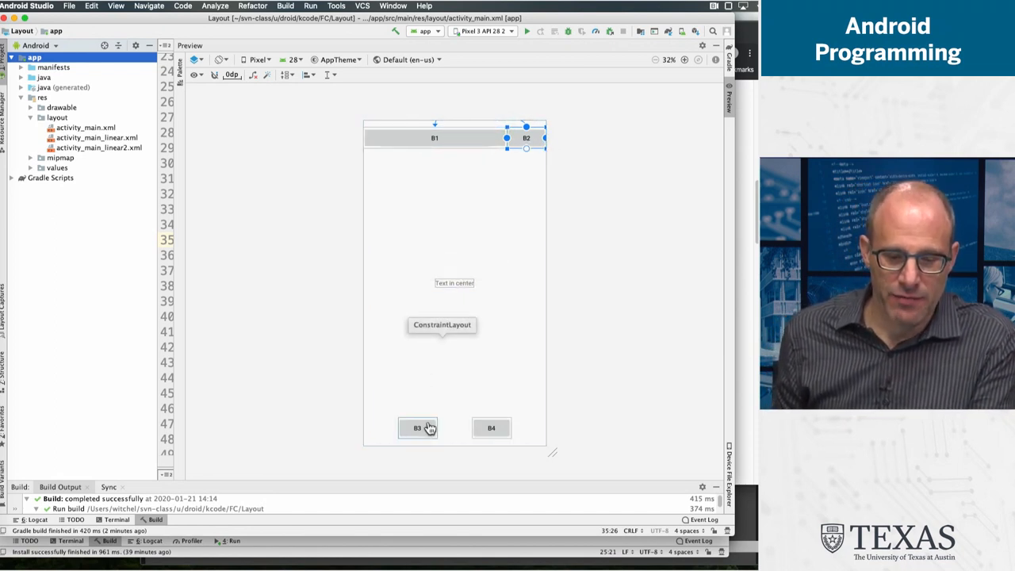
mouse_move(492, 428)
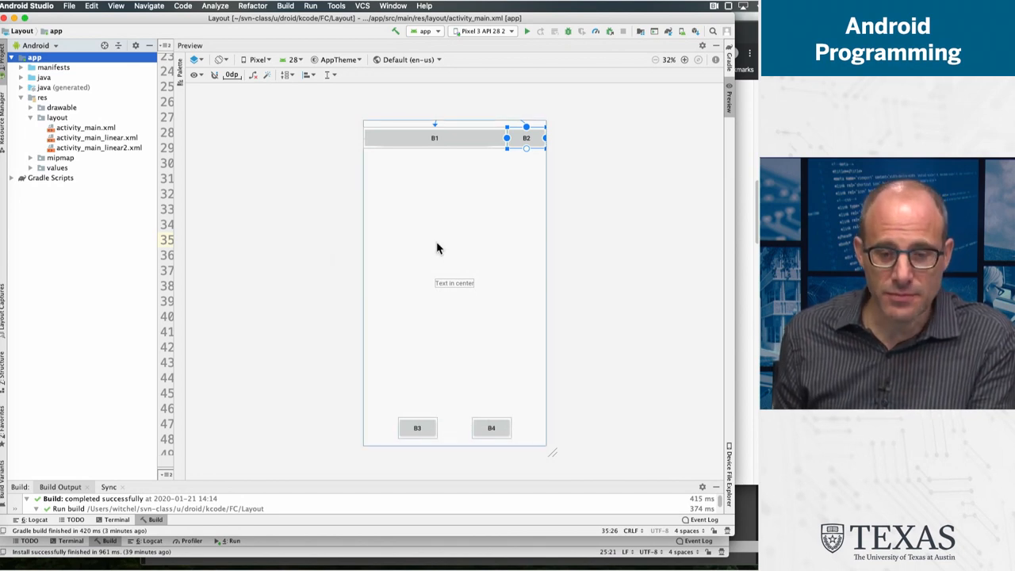
mouse_move(219, 60)
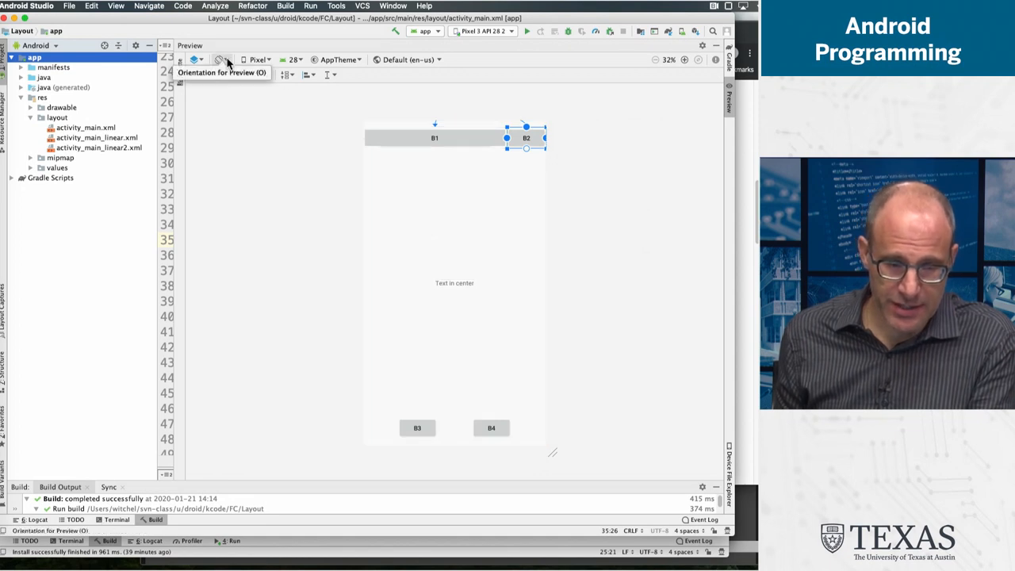
Show the constraint layout preview in landscape, then move to activity_main_linear.xml
left_click(219, 60)
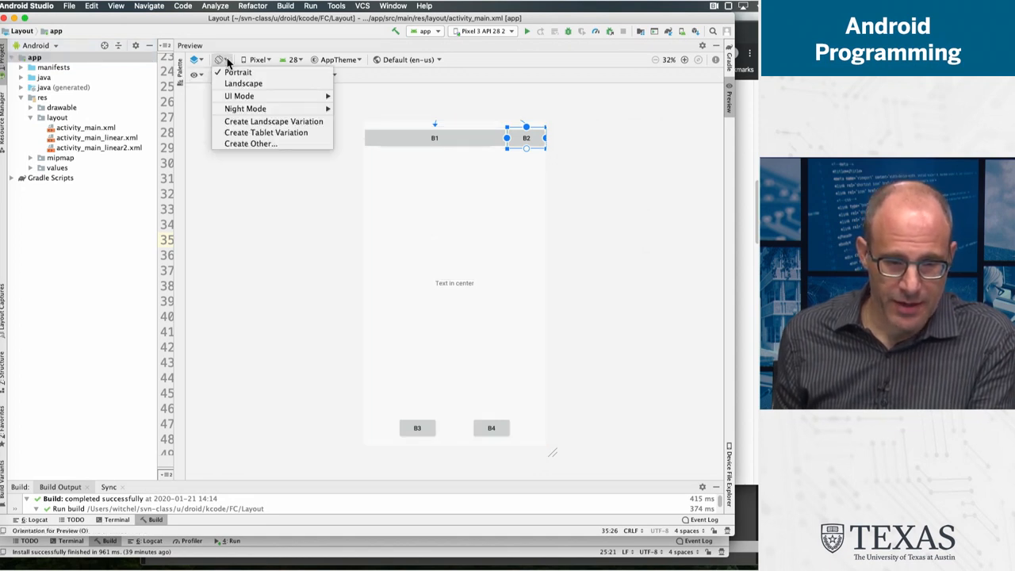
mouse_move(243, 82)
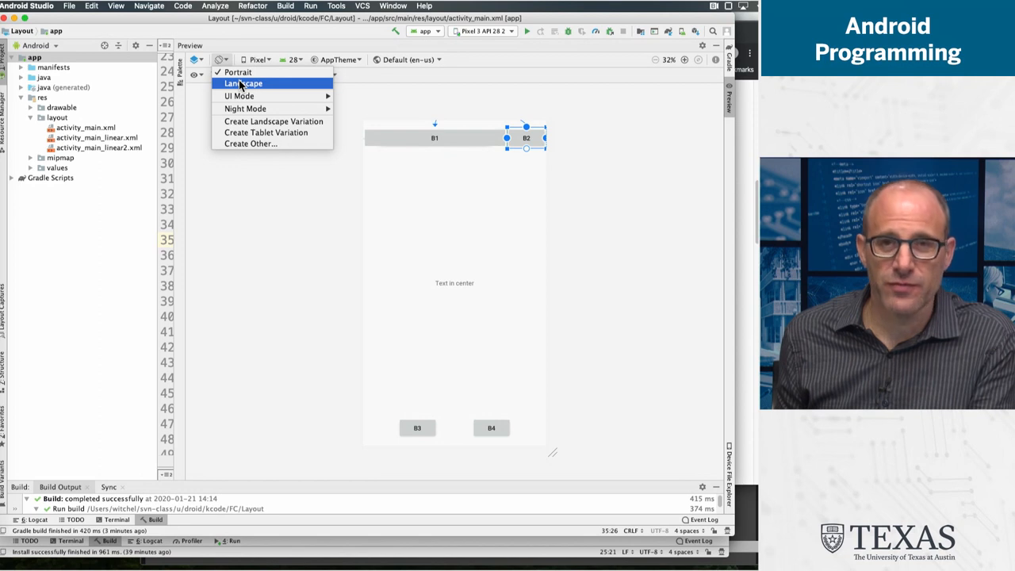
left_click(244, 82)
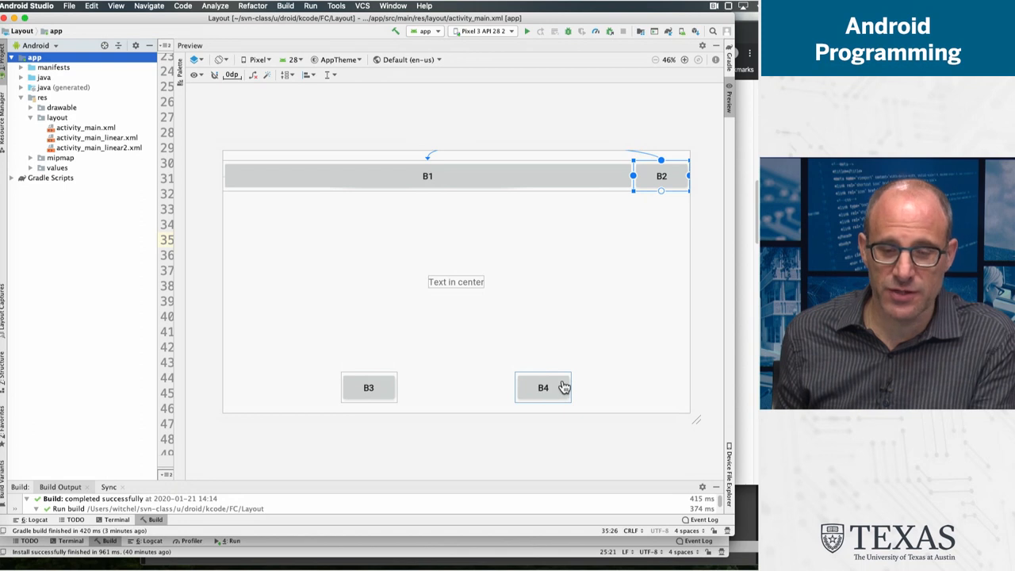
mouse_move(241, 127)
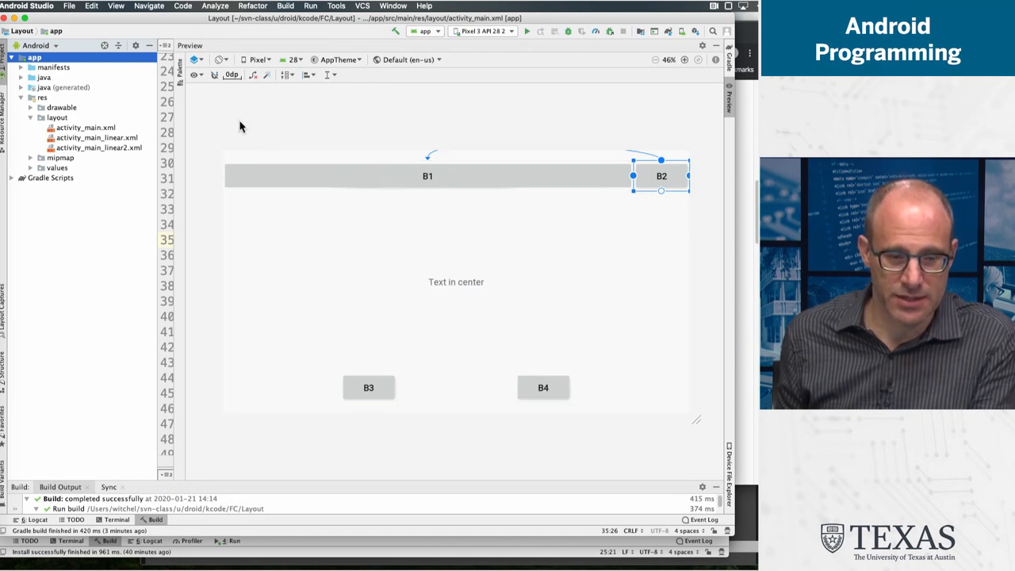
left_click(220, 60)
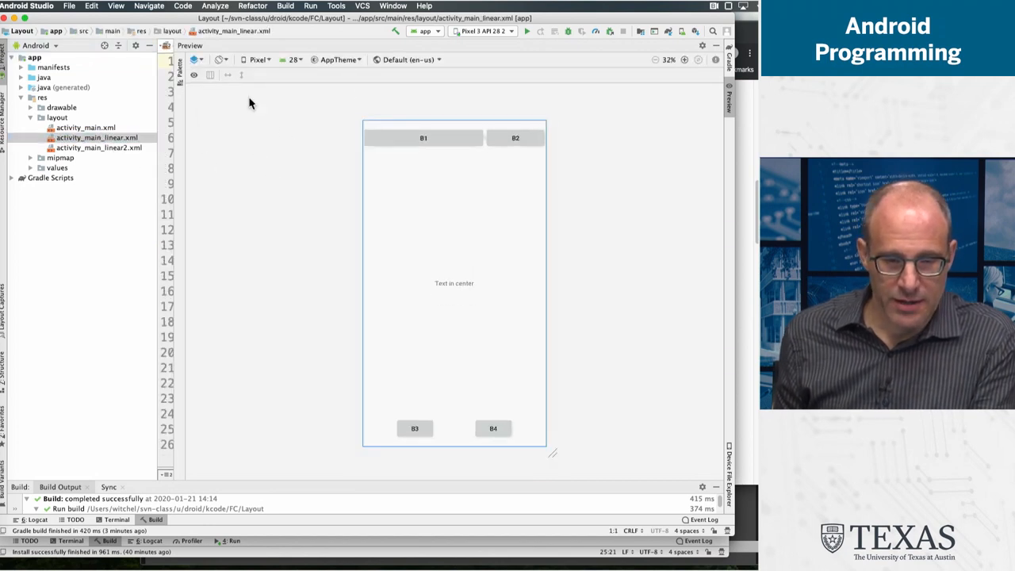
mouse_move(237, 133)
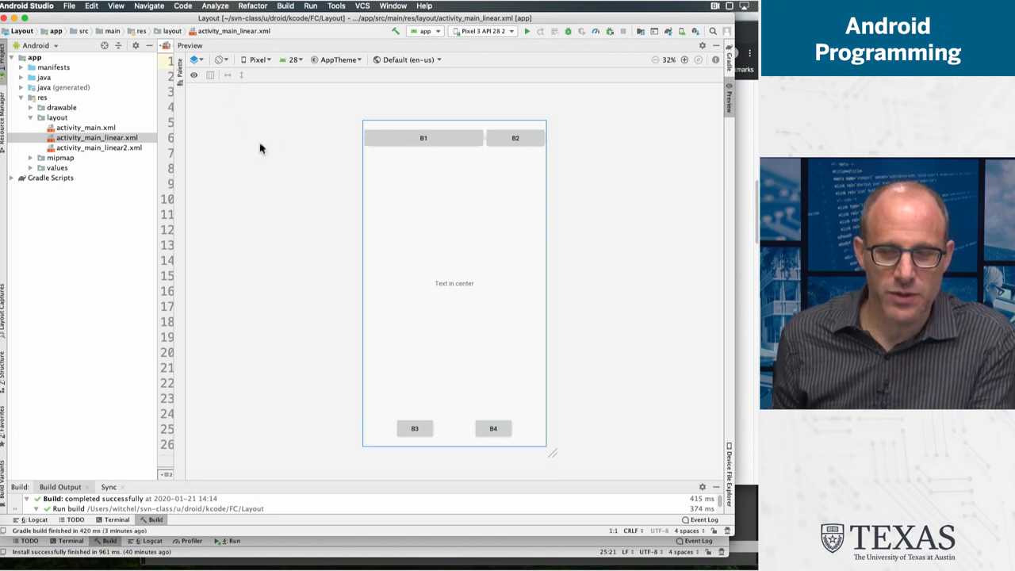
mouse_move(272, 140)
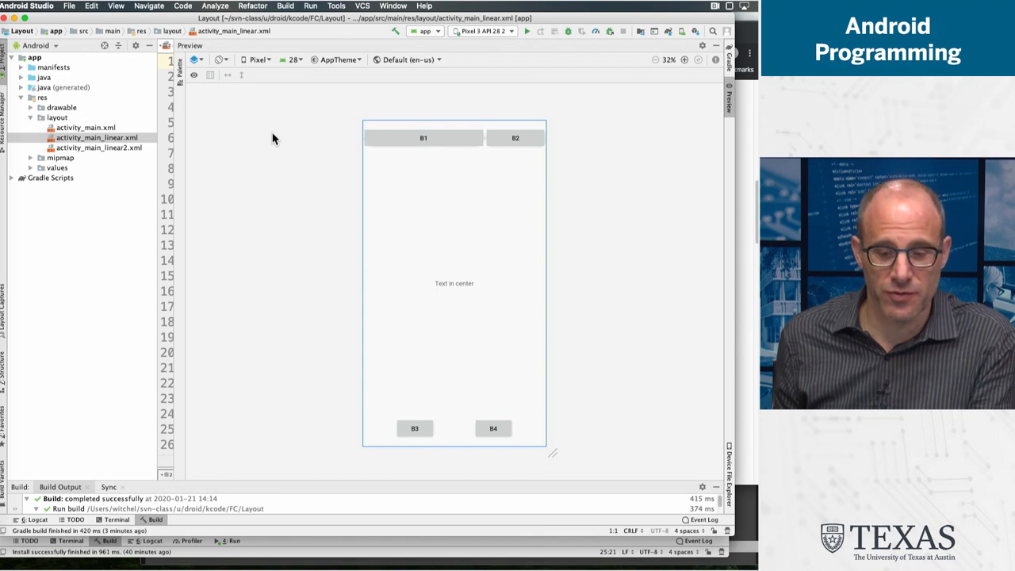
mouse_move(268, 130)
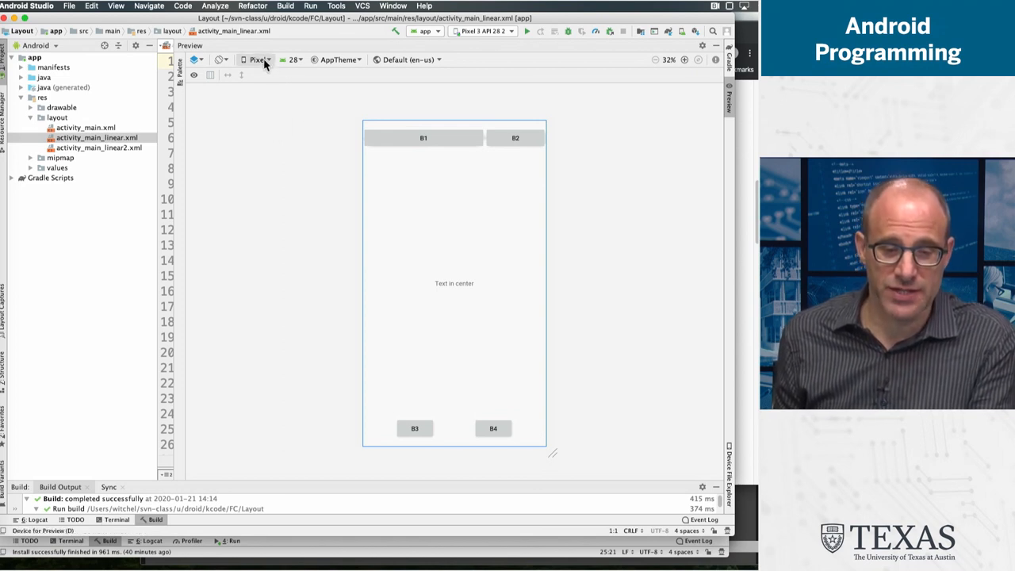
left_click(257, 60)
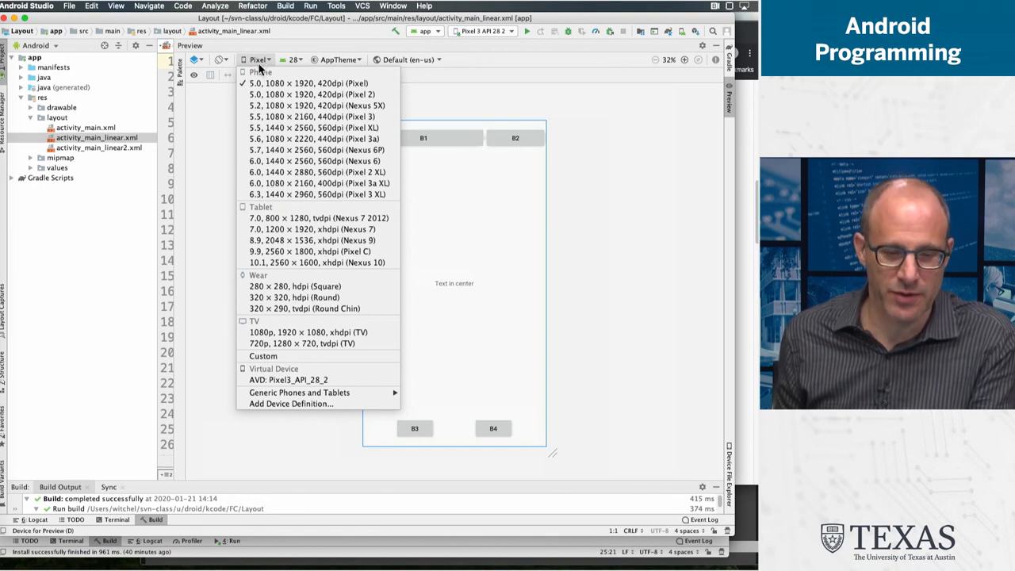
left_click(267, 60)
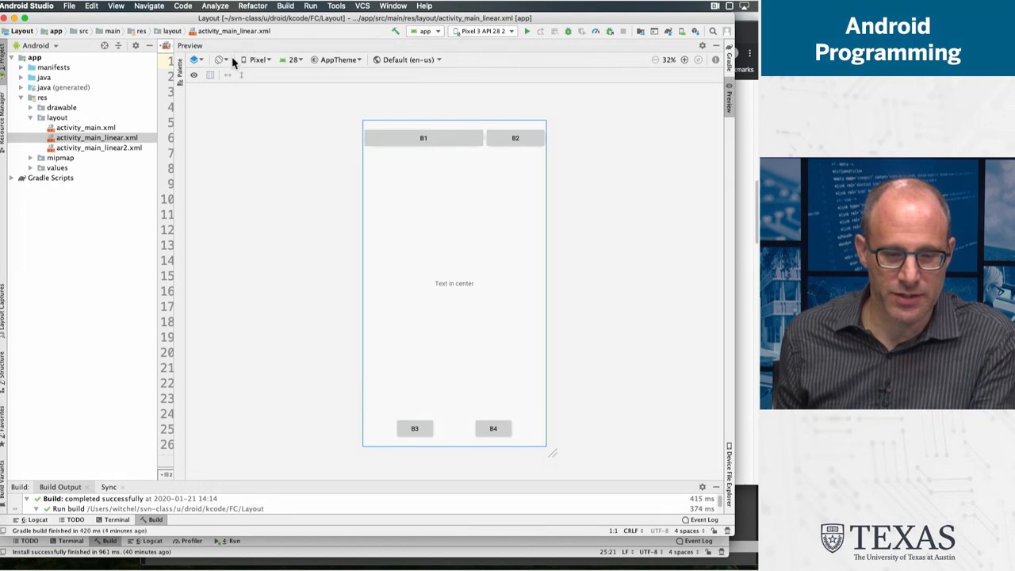
Show the activity_main_linear.xml preview in landscape orientation
left_click(222, 60)
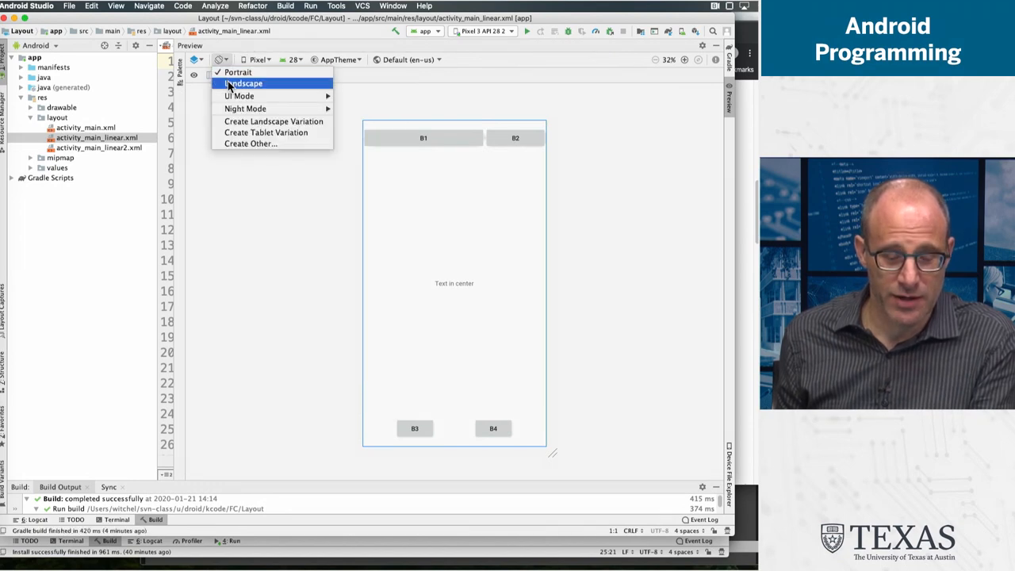
left_click(244, 82)
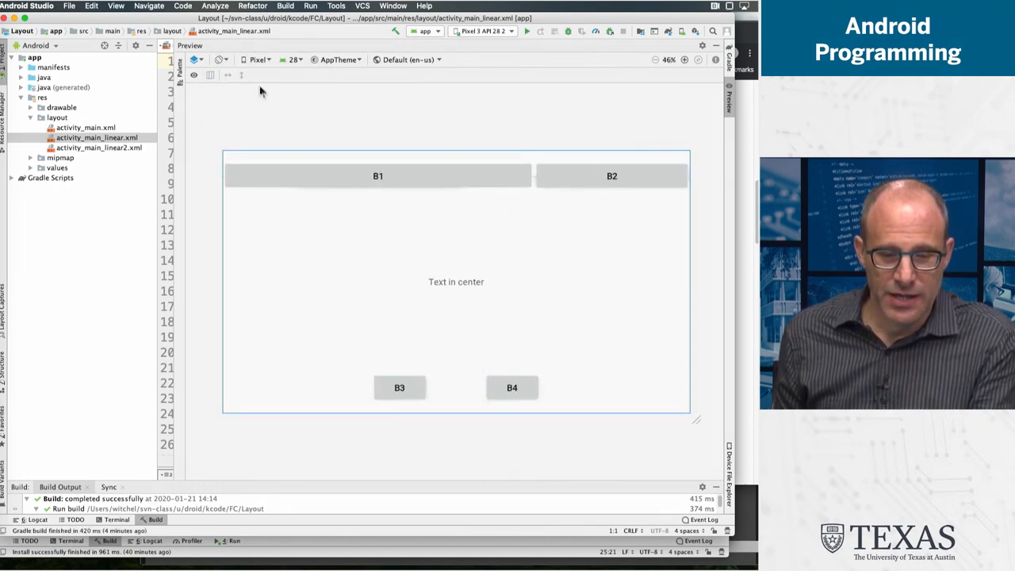
mouse_move(333, 124)
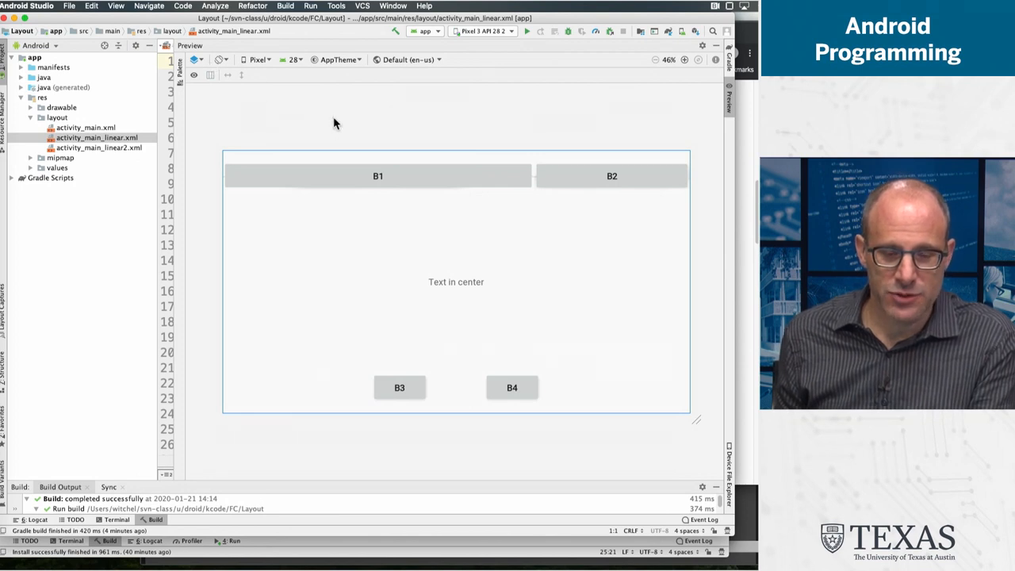
mouse_move(336, 117)
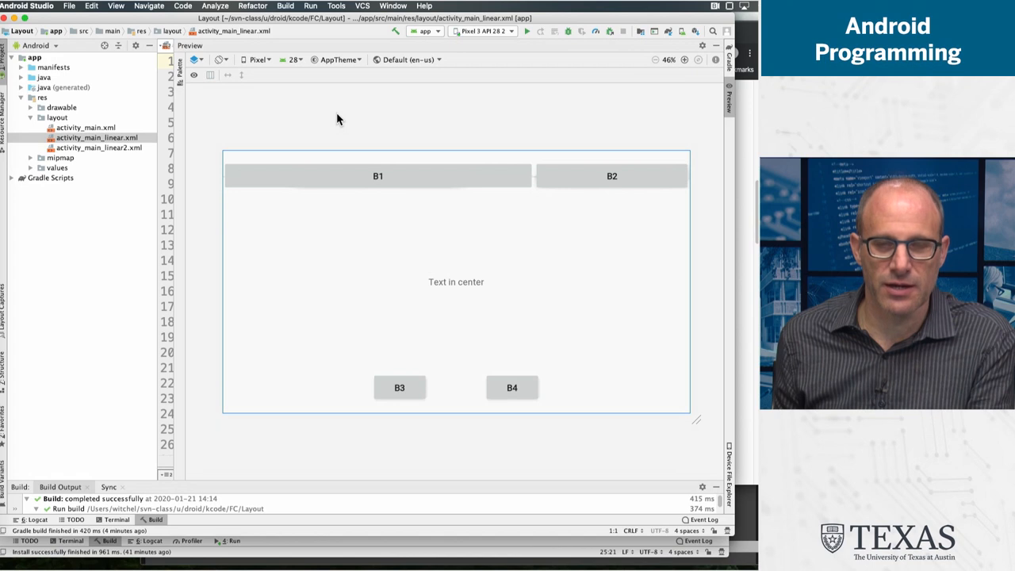
mouse_move(365, 95)
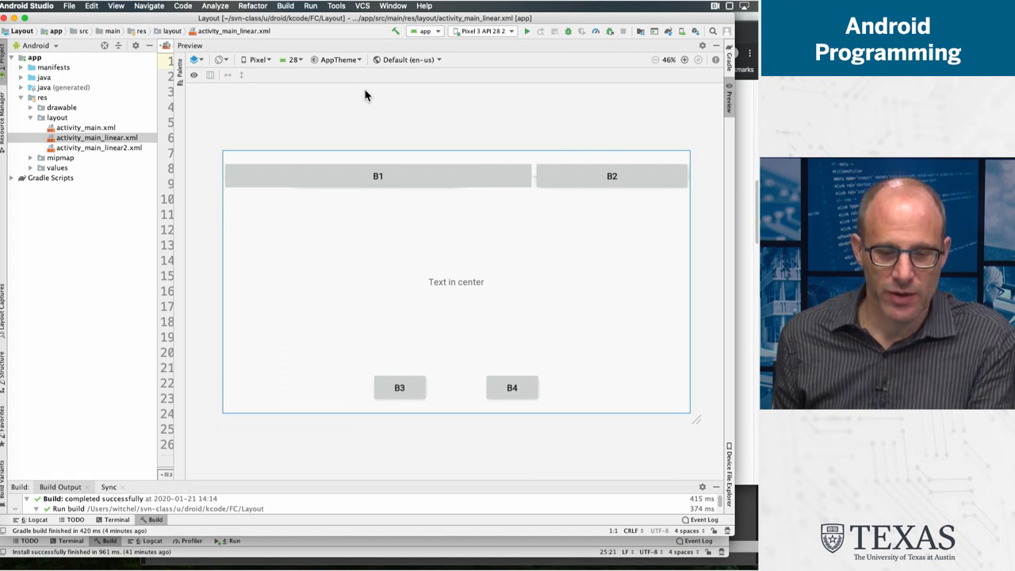
mouse_move(451, 447)
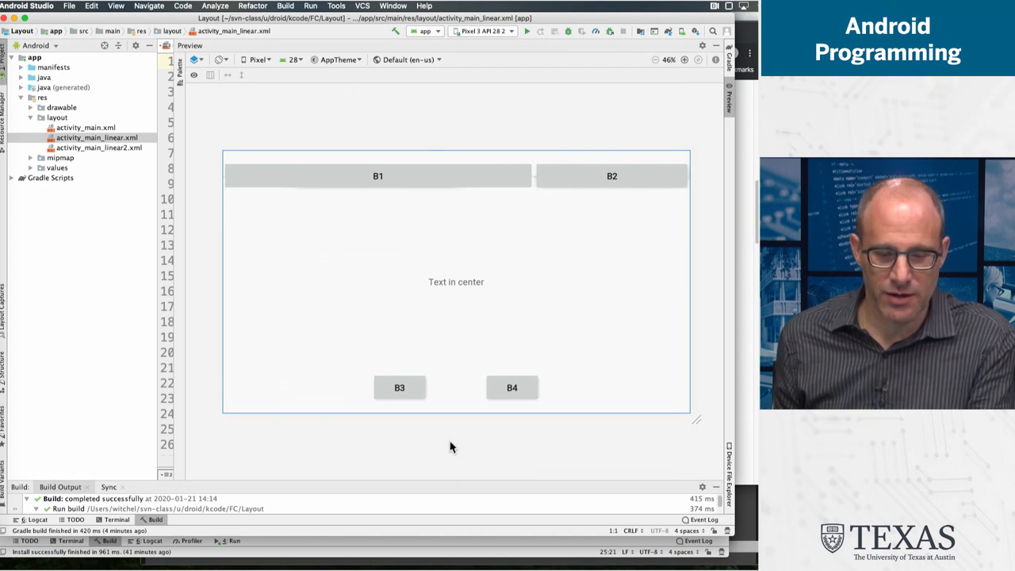